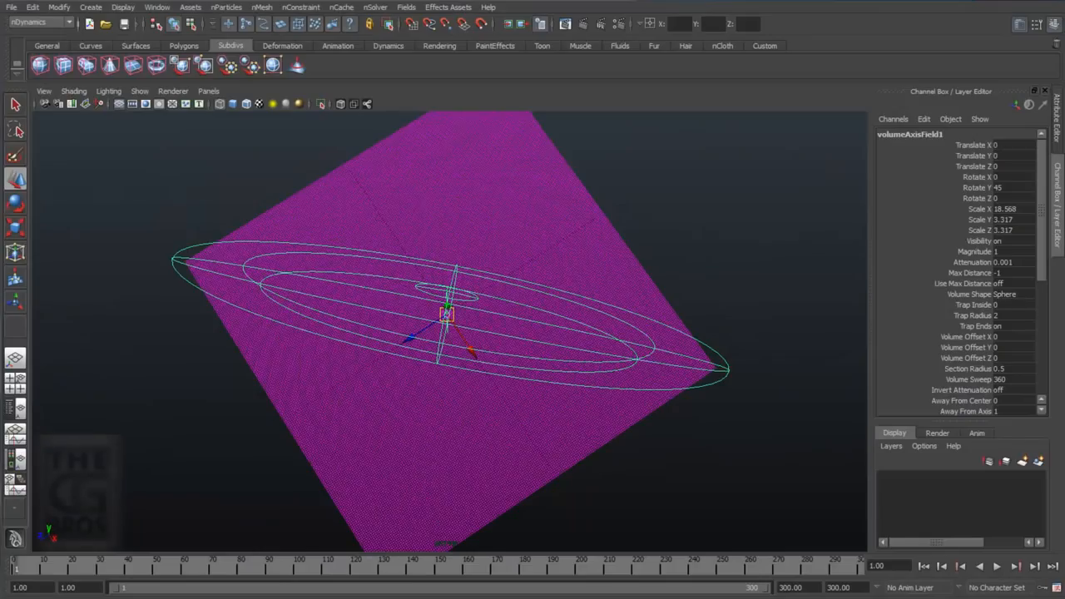
mouse_move(1009, 198)
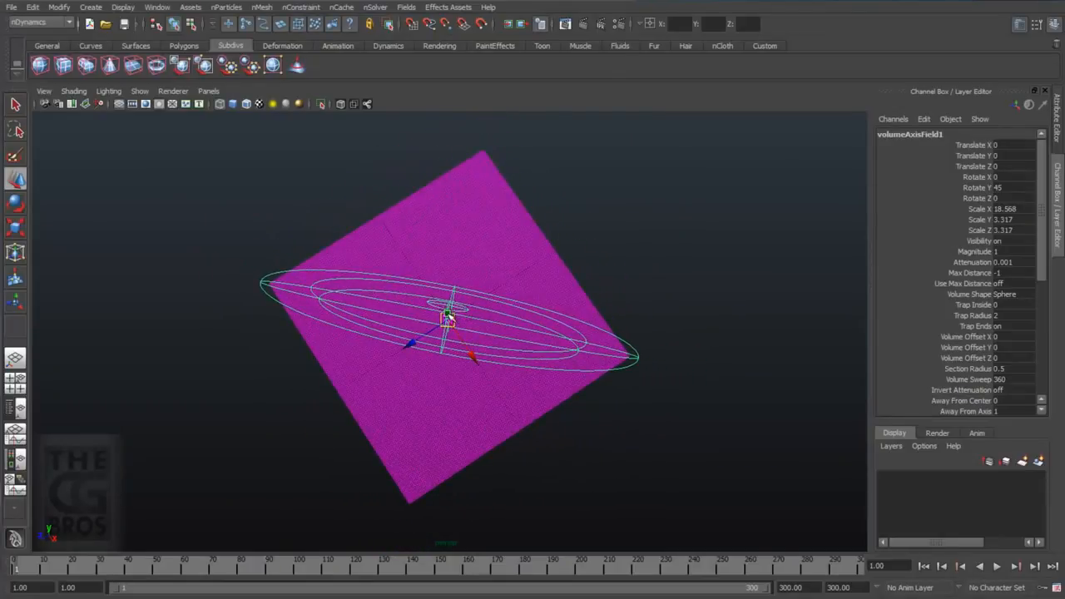
Step: Move volumeAxisField1 up above the cloth plane and key its Translate X/Y/Z
left_click_drag(448, 320, 486, 148)
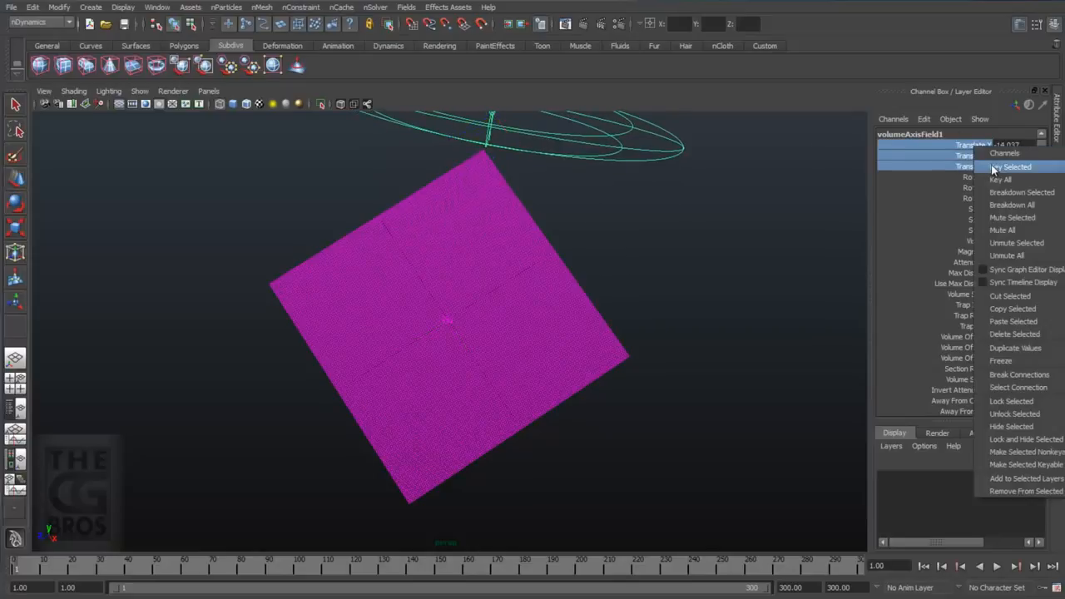
left_click(1009, 166)
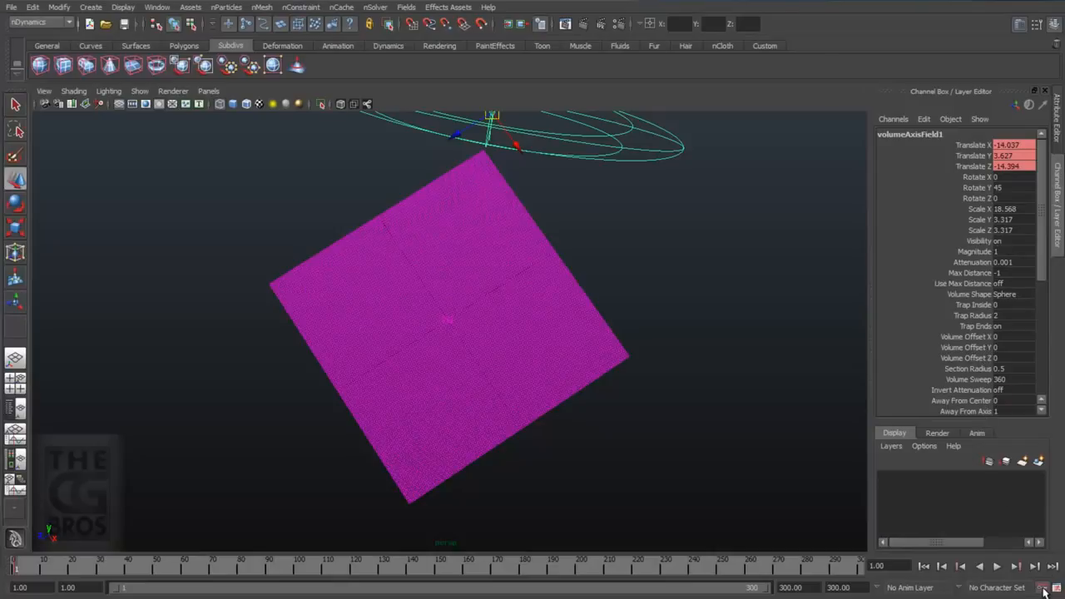
mouse_move(942, 579)
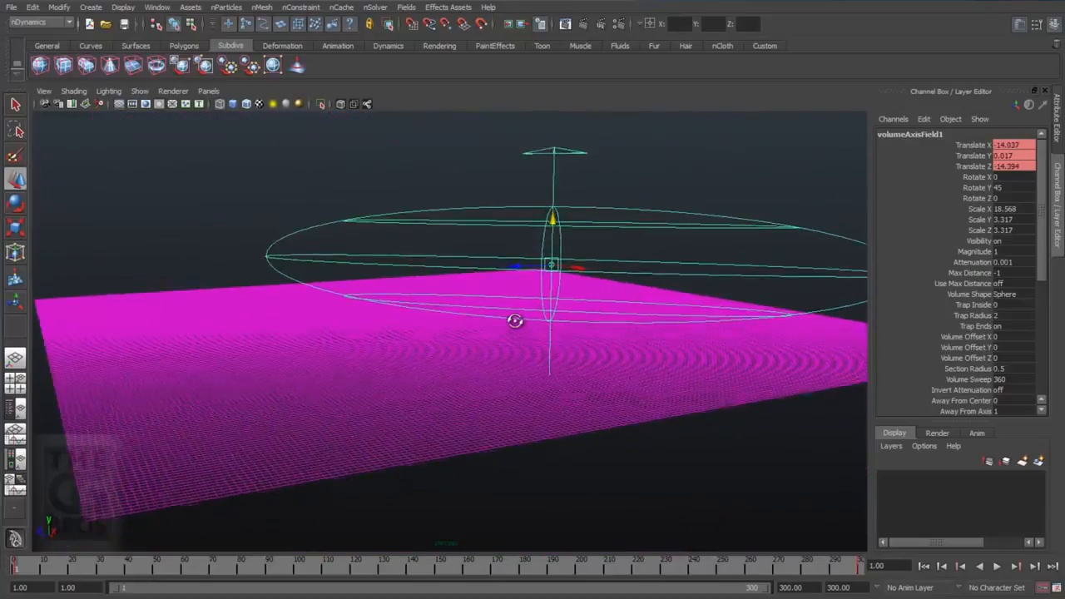
Step: Tumble the camera down to ground level and go to the Window menu for Playblast
left_click_drag(514, 322, 523, 340)
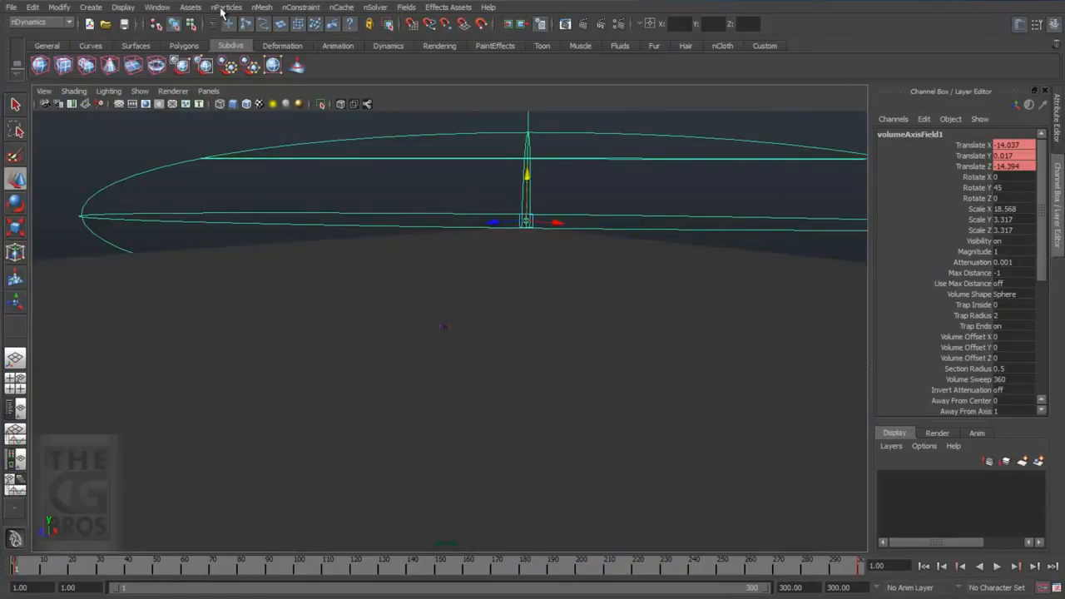
left_click(156, 7)
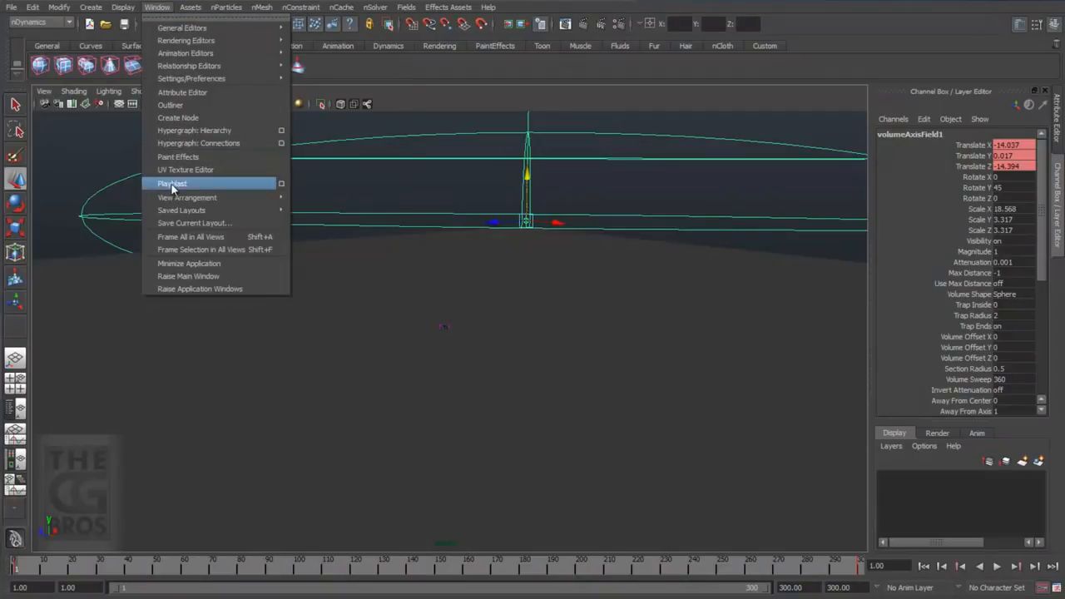
Step: Record a playblast, watch the tiles scatter in FCheck, then close the viewer
left_click(174, 183)
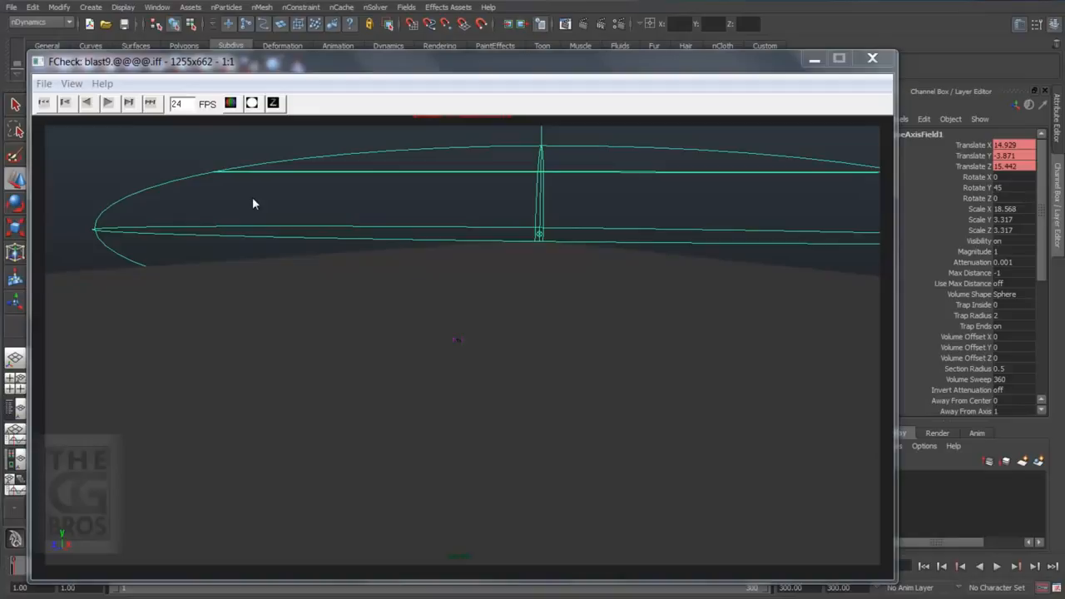
mouse_move(113, 198)
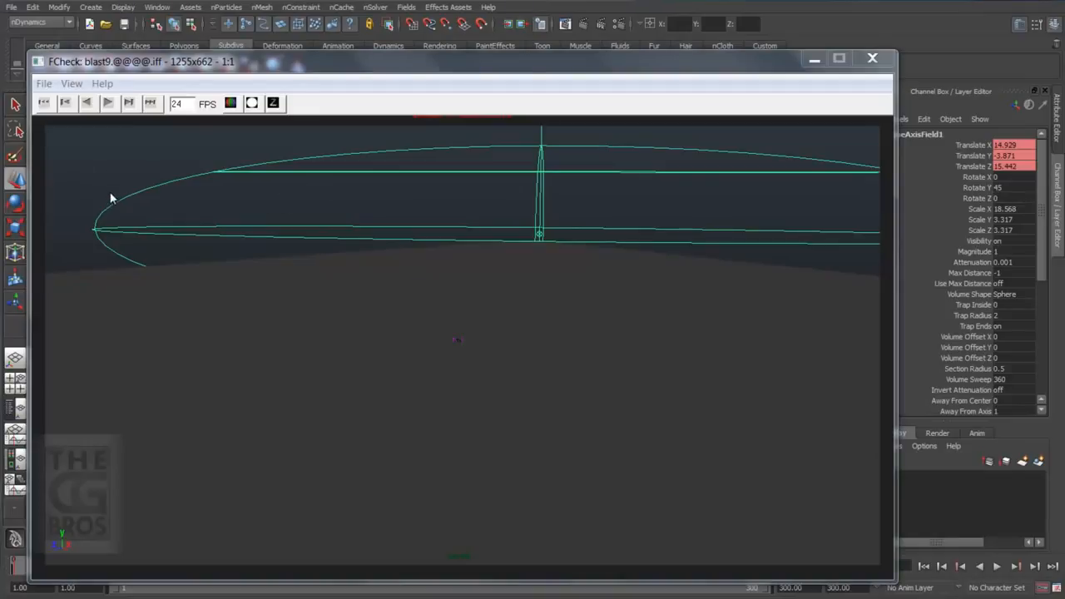
left_click(106, 103)
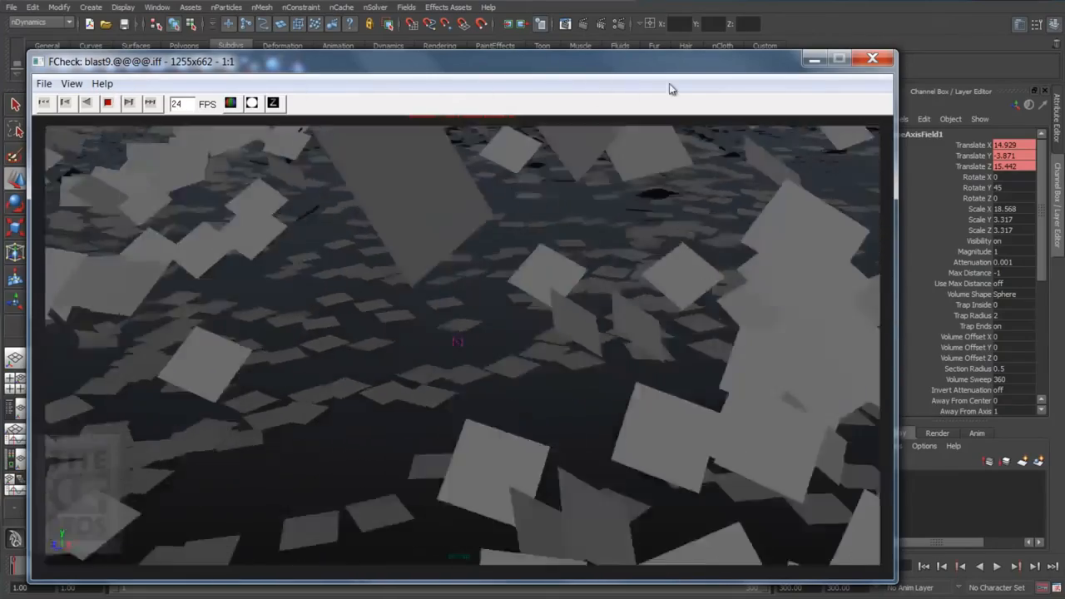
left_click(872, 59)
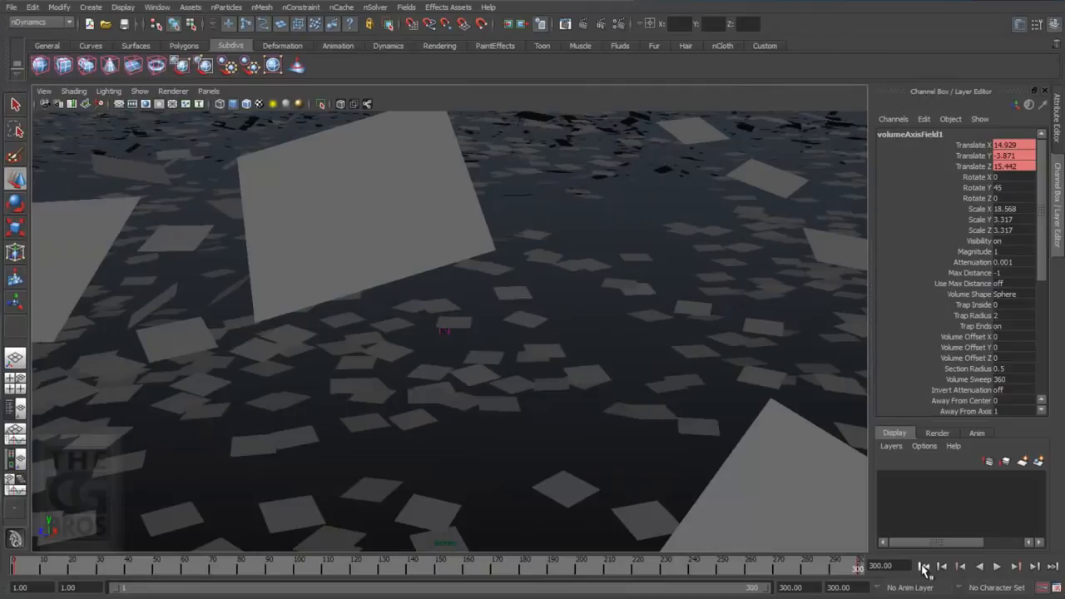
Step: Rewind to frame 1 and bring up the Turbulence Offset field's right-click options
left_click(942, 566)
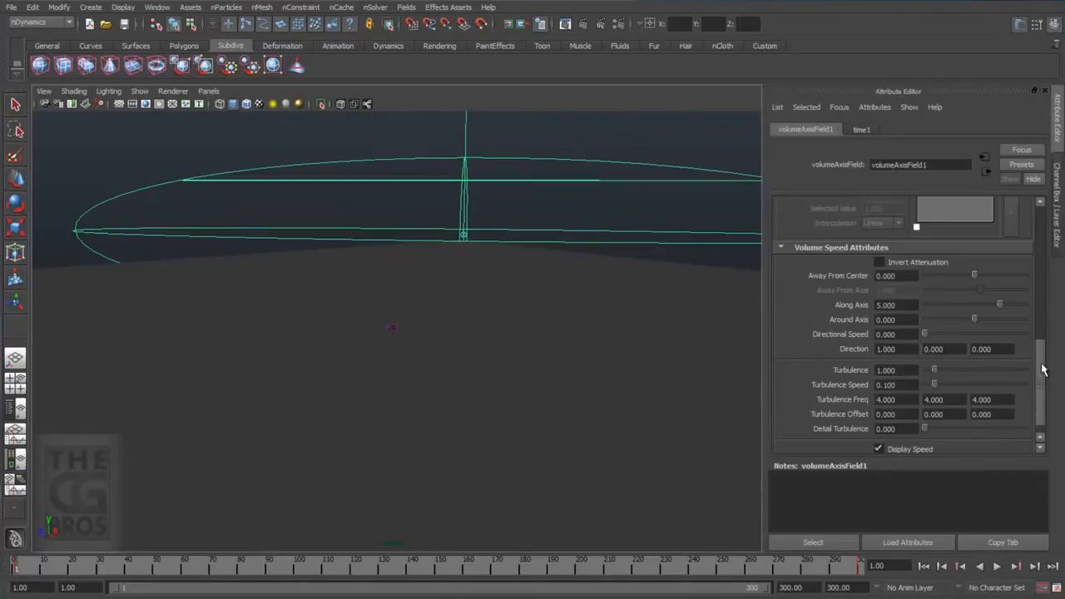
scroll("down", 3)
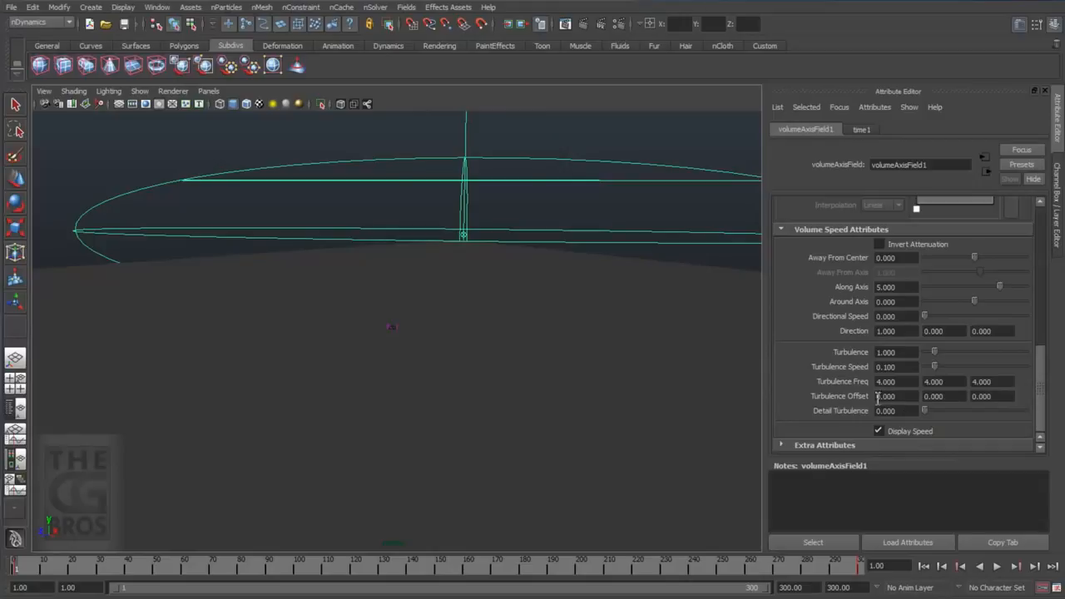
mouse_move(549, 236)
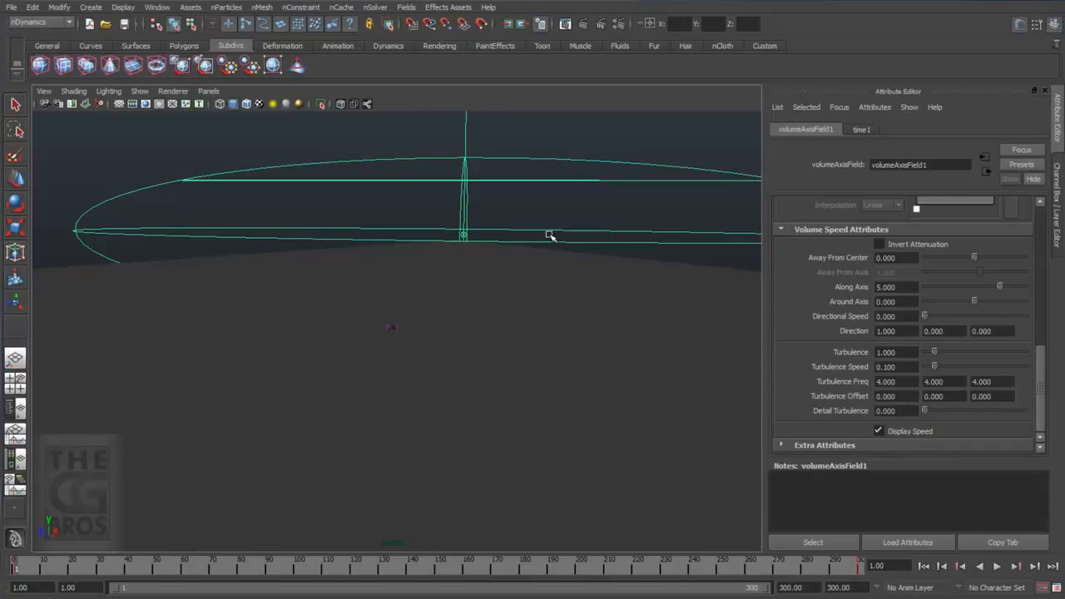
right_click(890, 396)
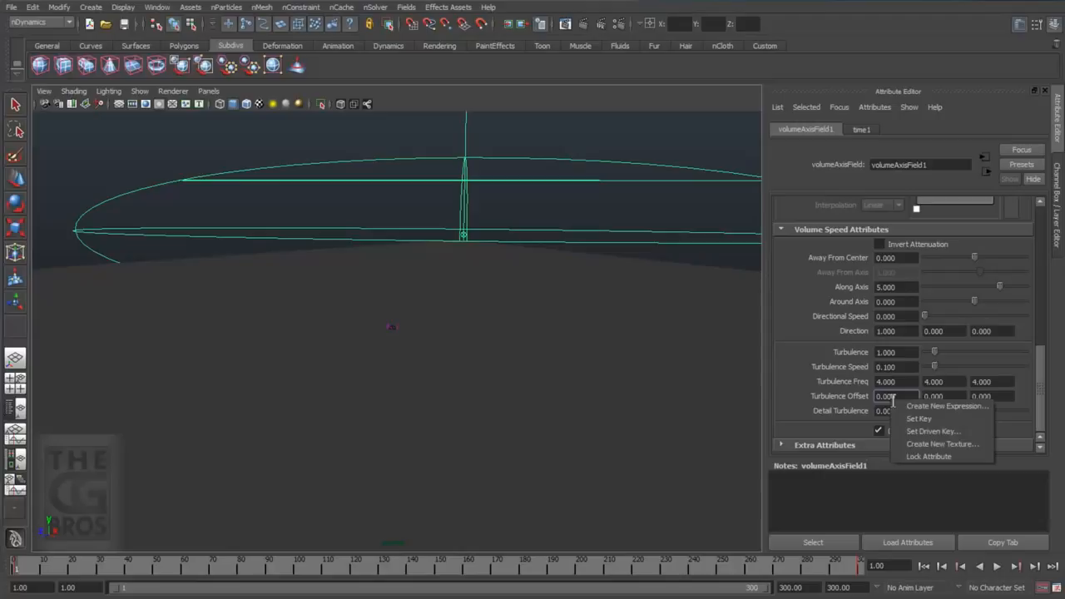
Step: Create expression ValFreq setting volumeAxisField1.turbulenceOffsetX/Y/Z = time;
left_click(946, 406)
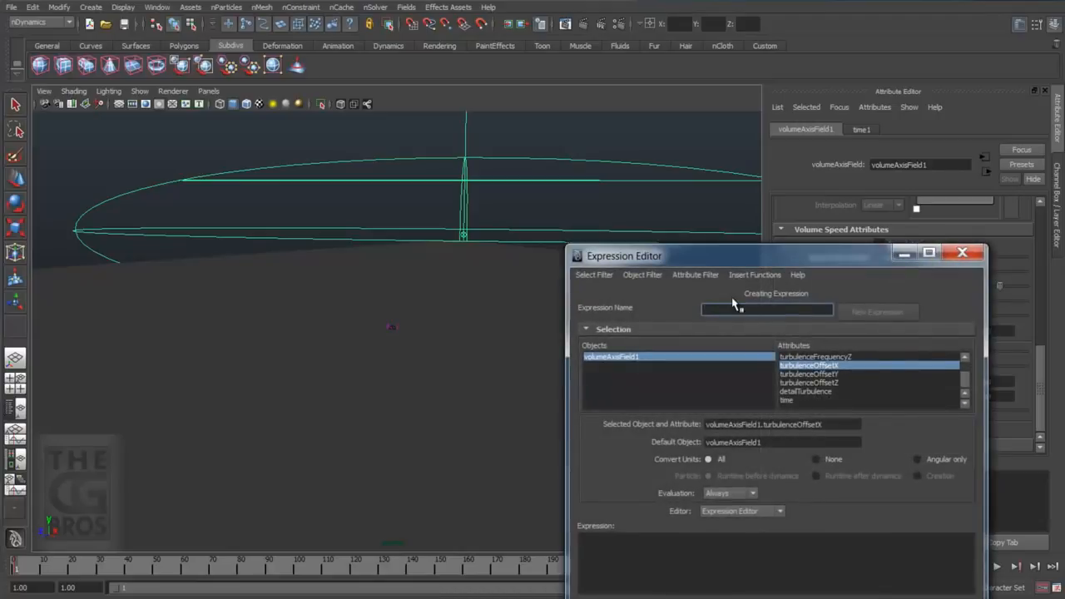
type("v")
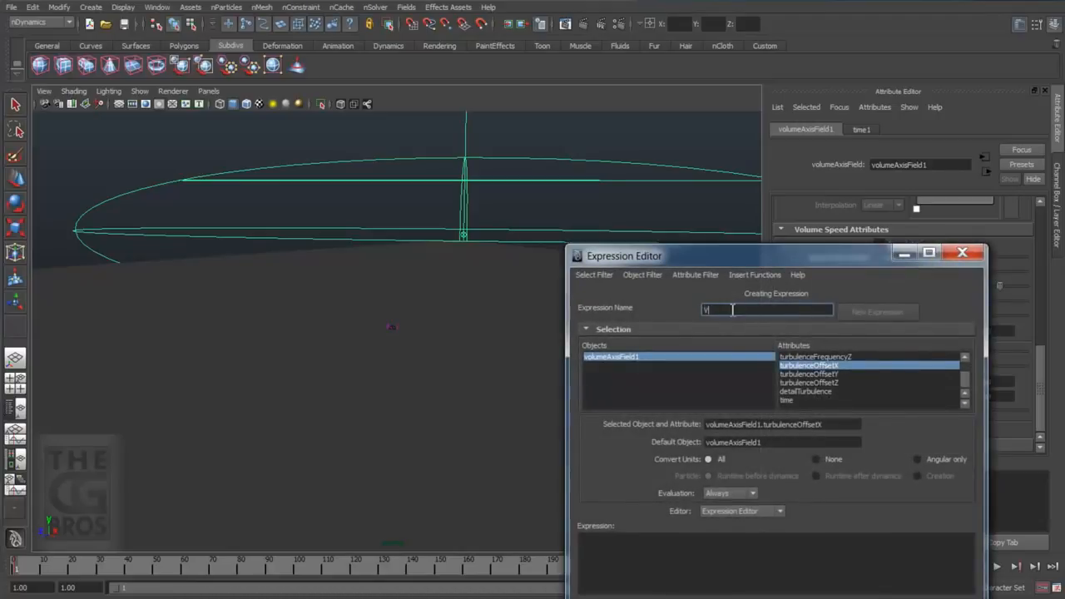
type("ValFreqOffset")
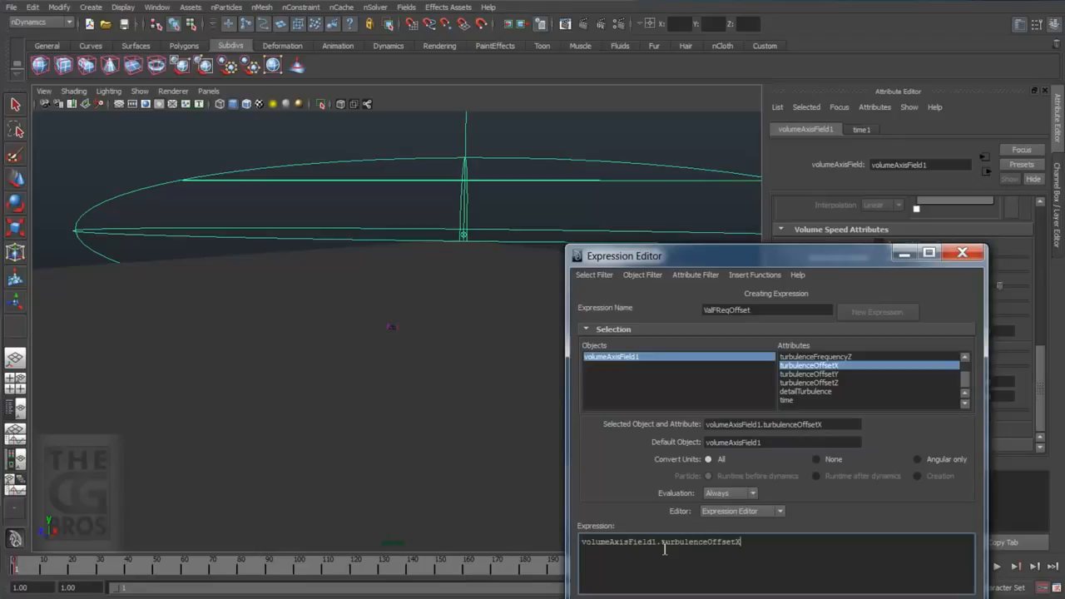
type("=")
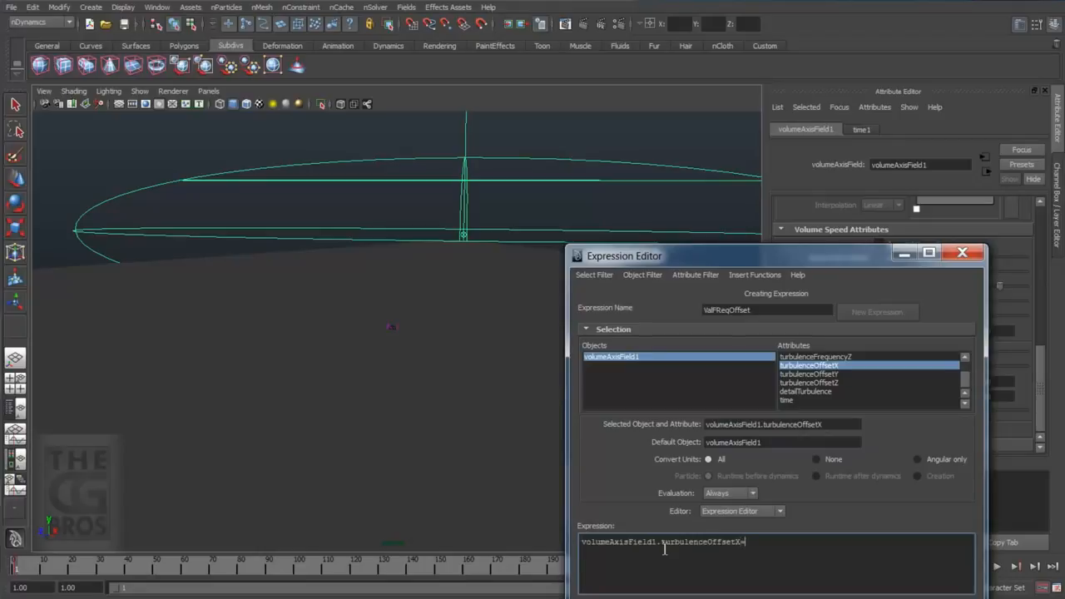
type("=volumeAxisField1.turbulenceOffsetX=")
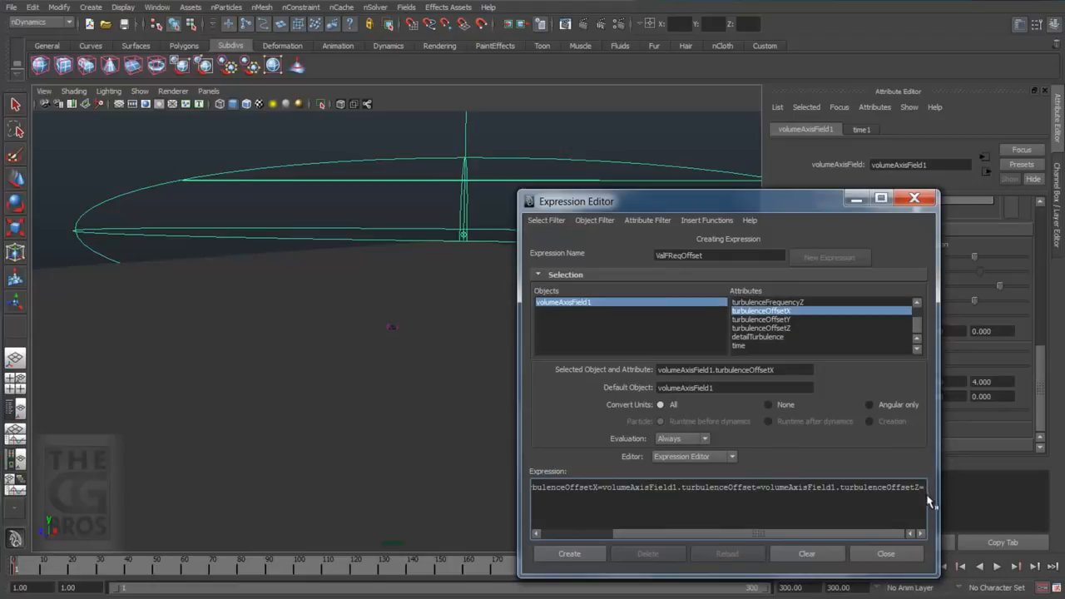
type("=time")
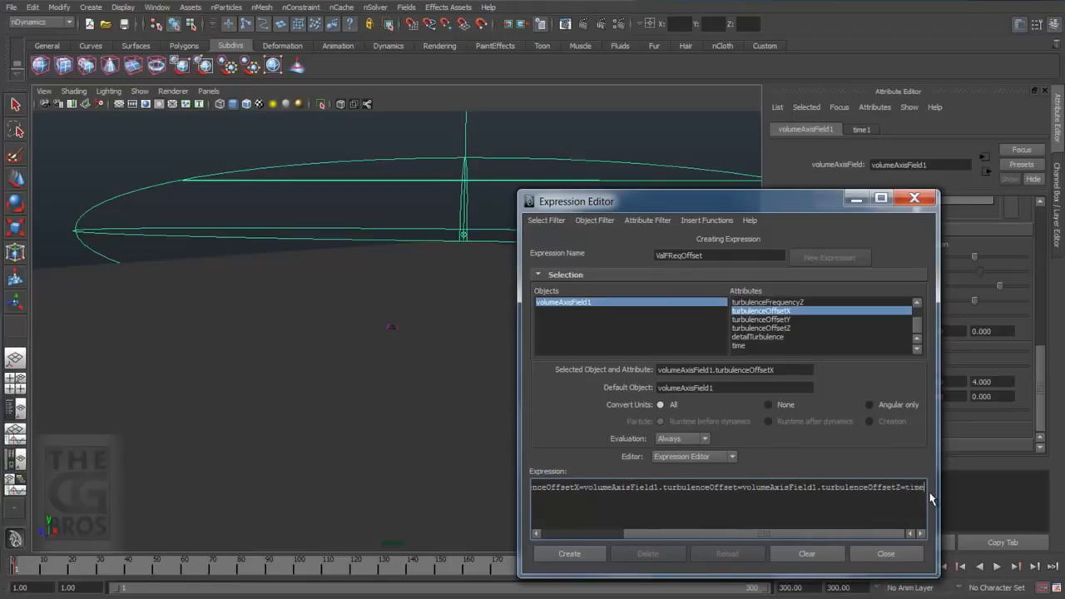
type(";")
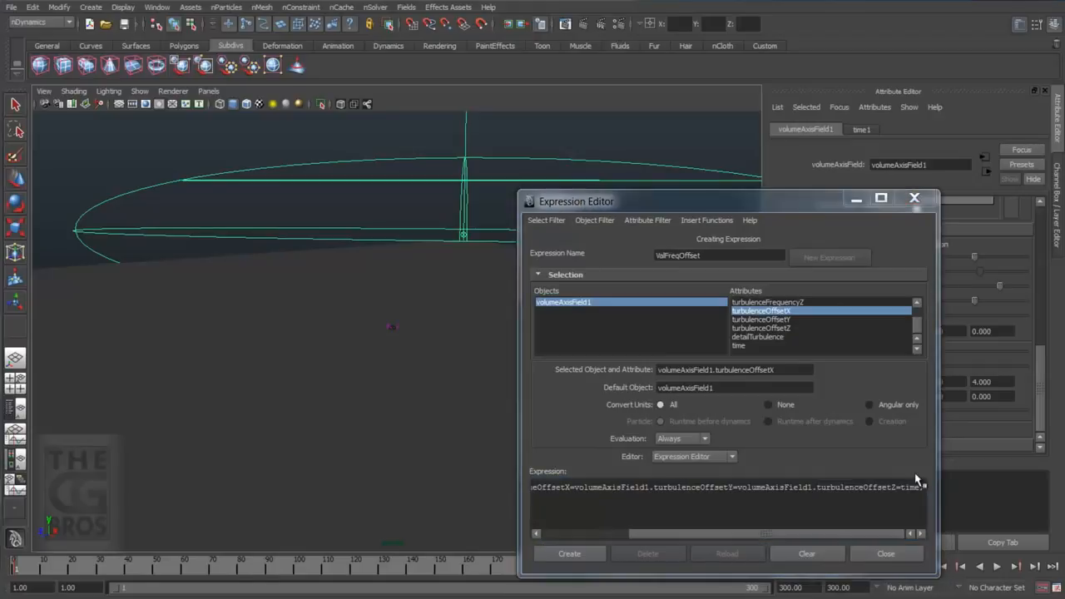
left_click(569, 553)
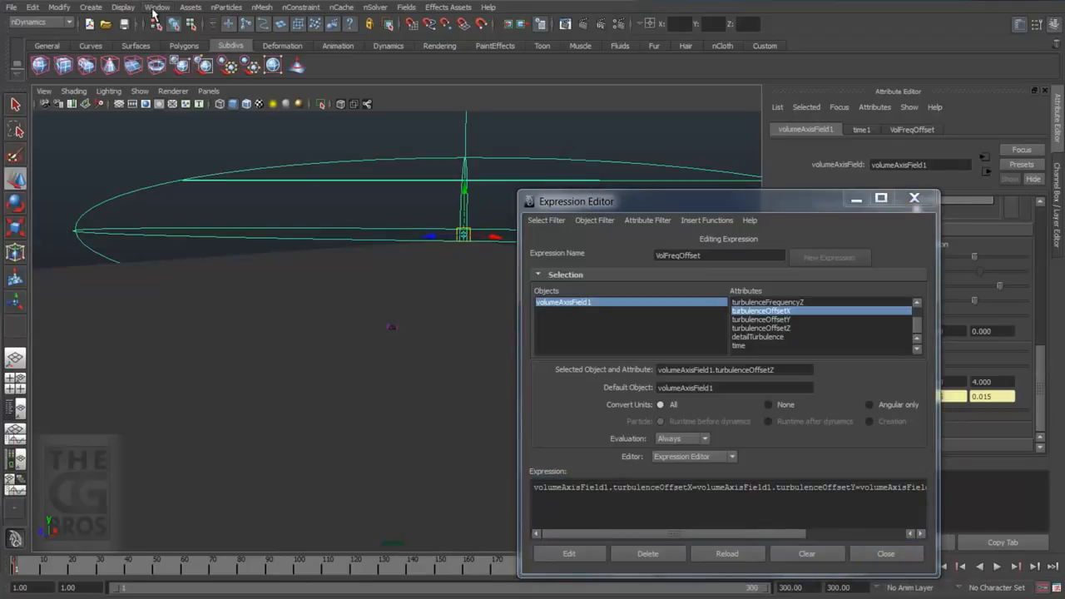
Step: Bring up the rendered plane#.iff sequence in FCheck via the Window menu
left_click(156, 6)
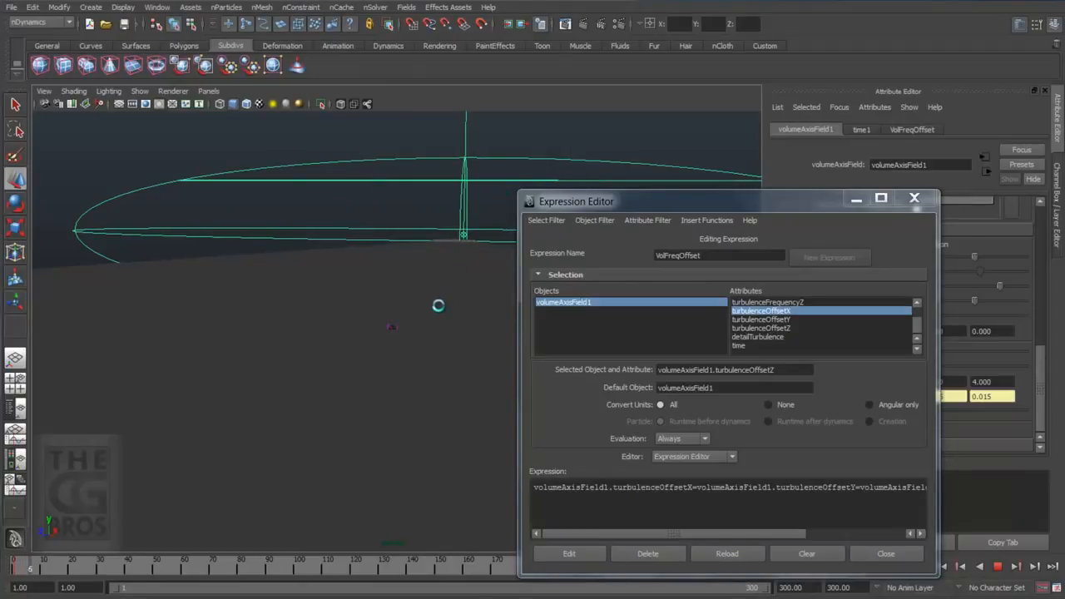
mouse_move(391, 366)
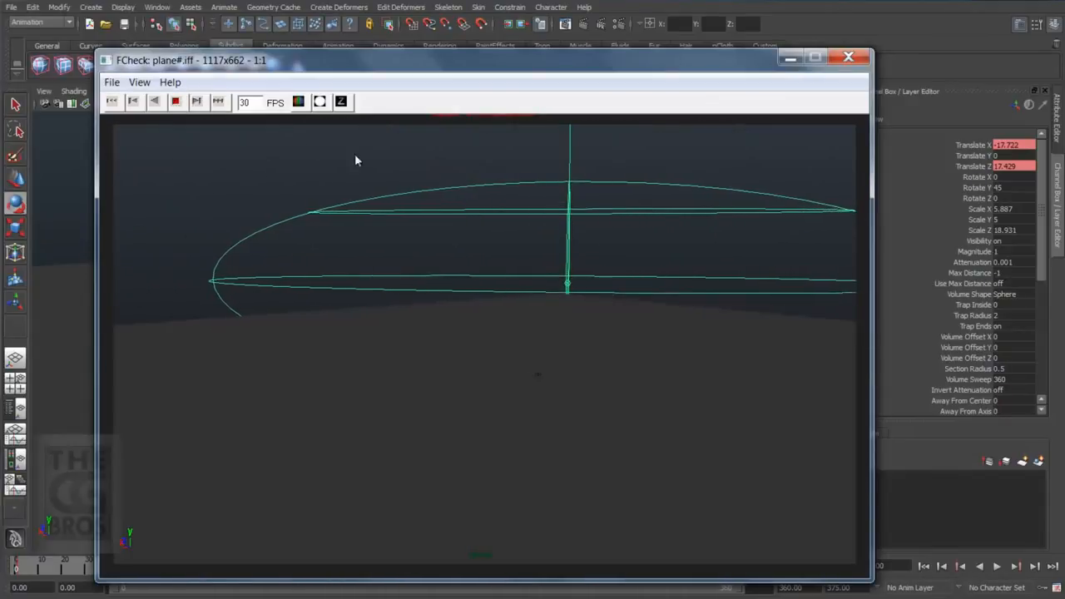
Step: Play the rendered tile sequence in FCheck, then close the viewer
left_click(177, 101)
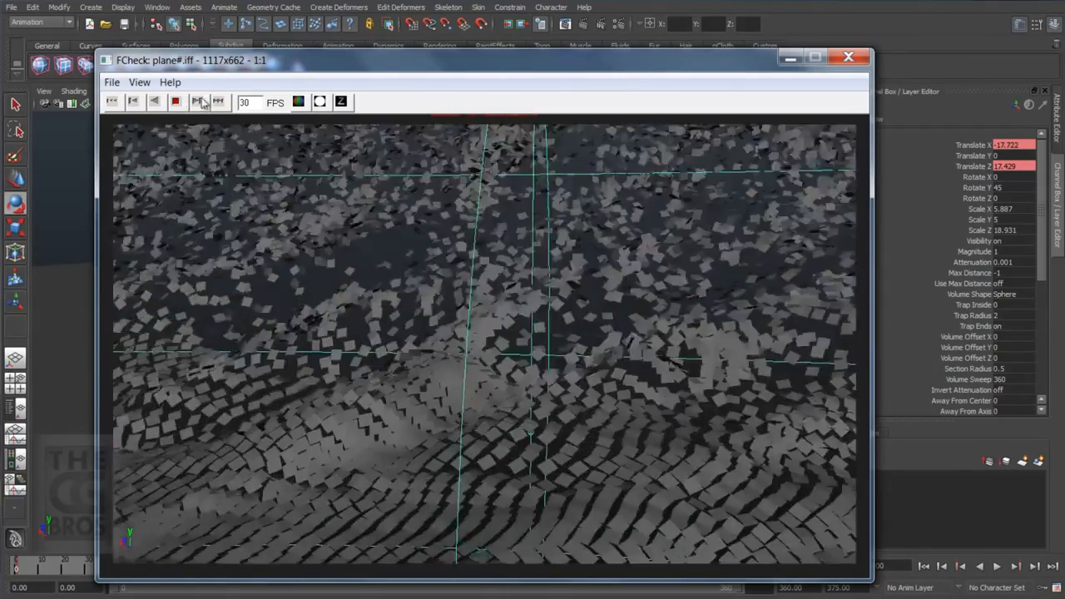
left_click(849, 57)
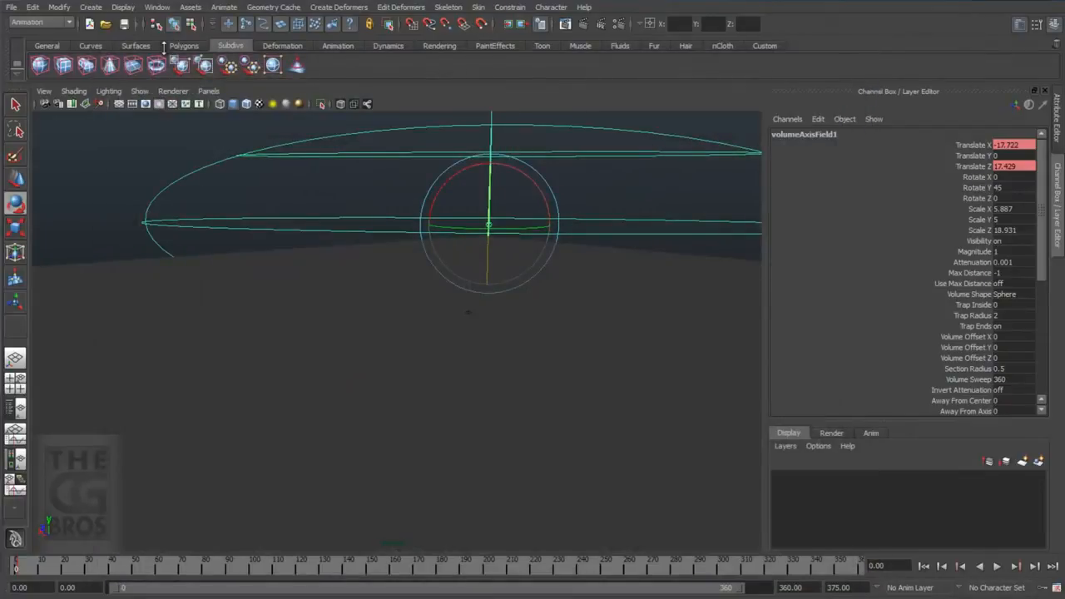
Step: Set Along Axis to 2.000, change the offset expression to time *.15, and review a playblast
left_click(1028, 103)
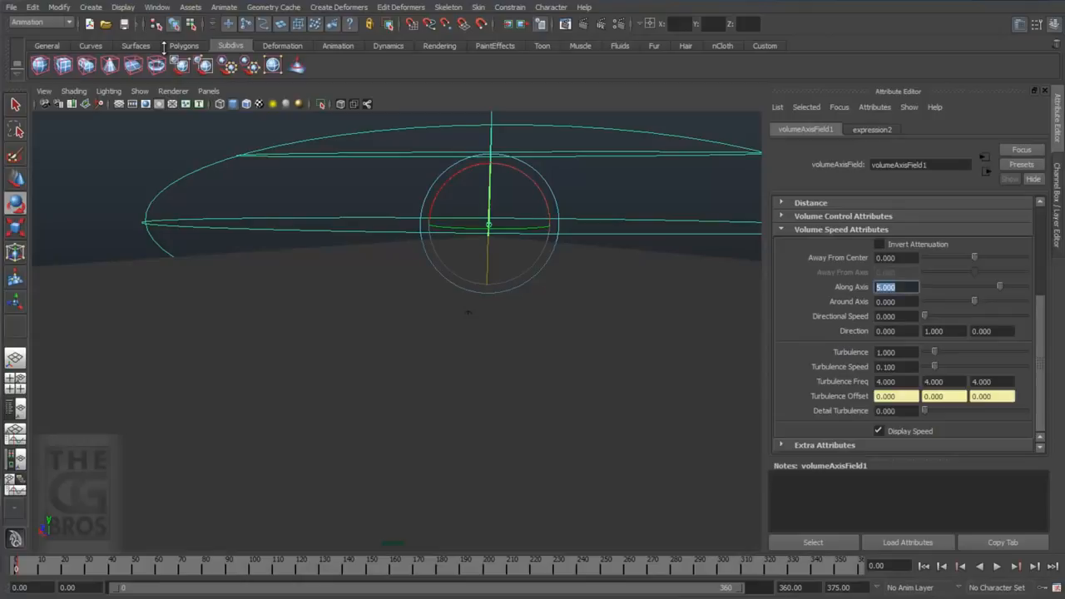
type("2.000")
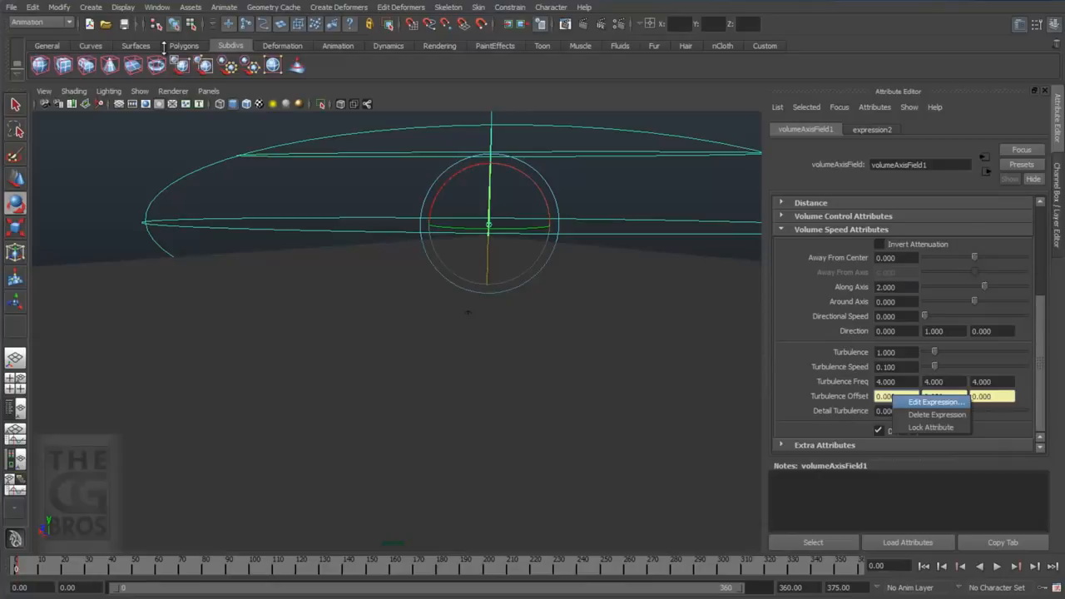
left_click(936, 401)
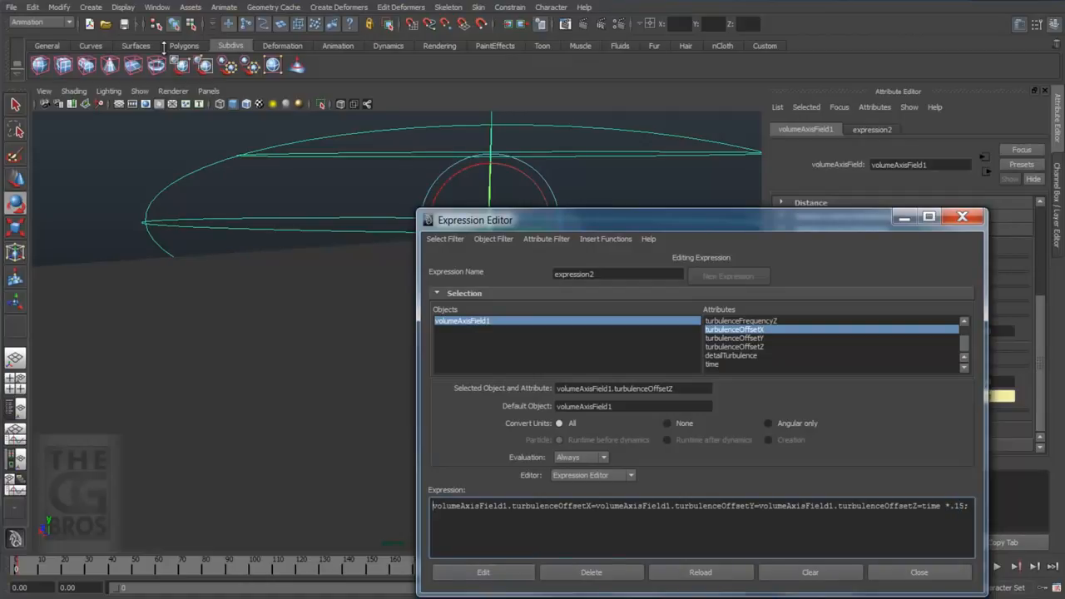
left_click(962, 216)
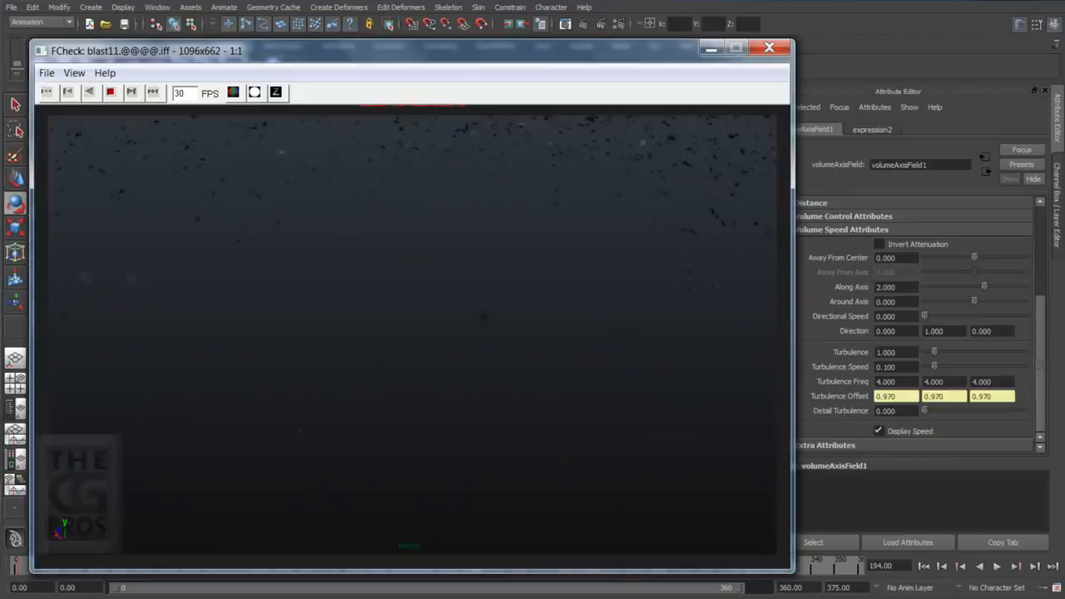
left_click(769, 47)
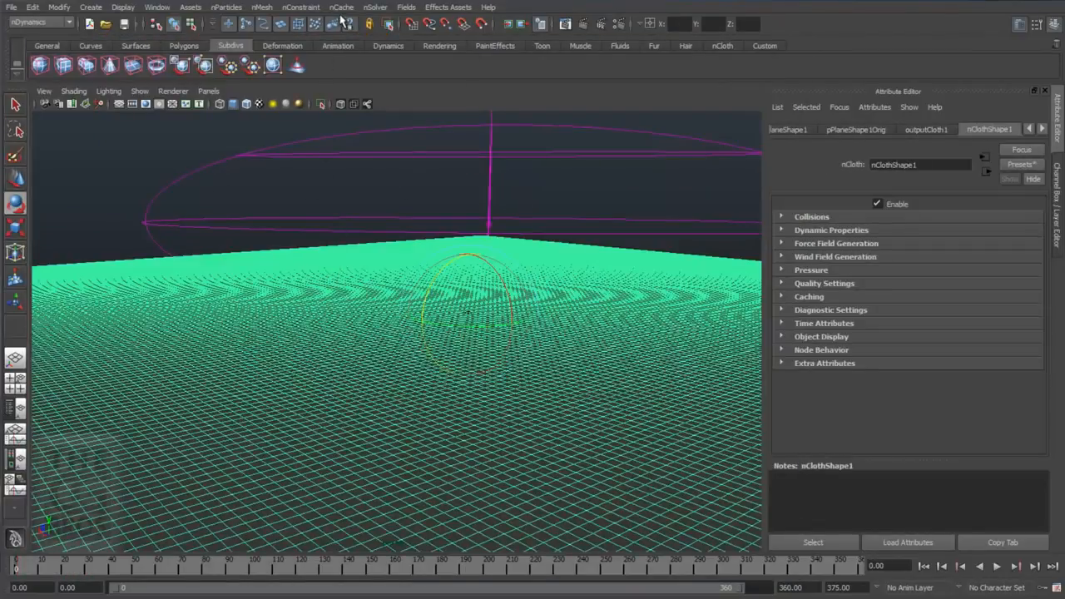
Step: Create a new nCache for the nCloth plane from the Create New Cache options
left_click(341, 6)
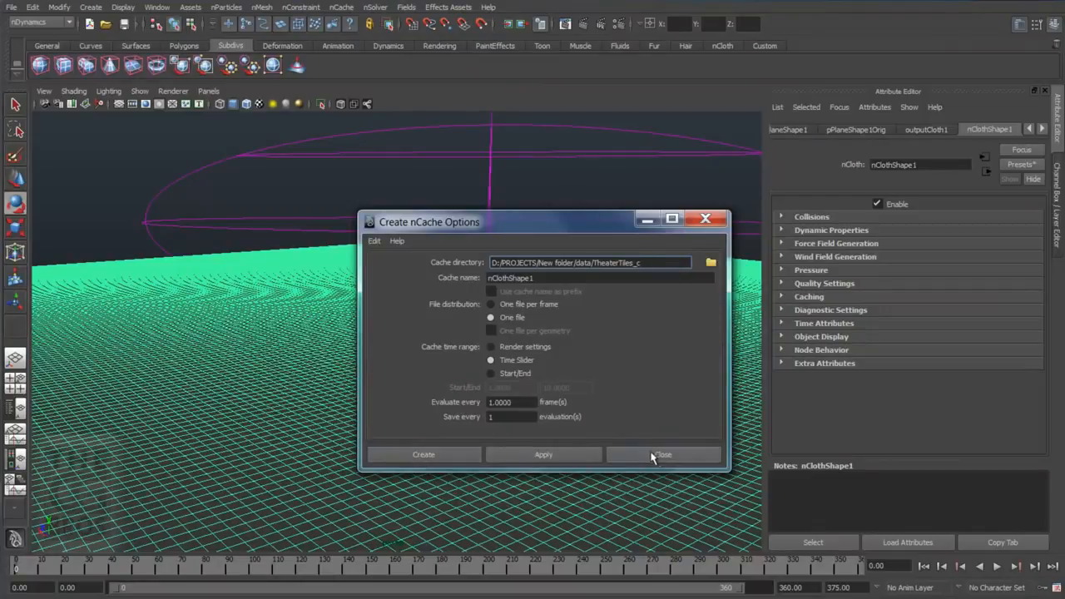
left_click(662, 455)
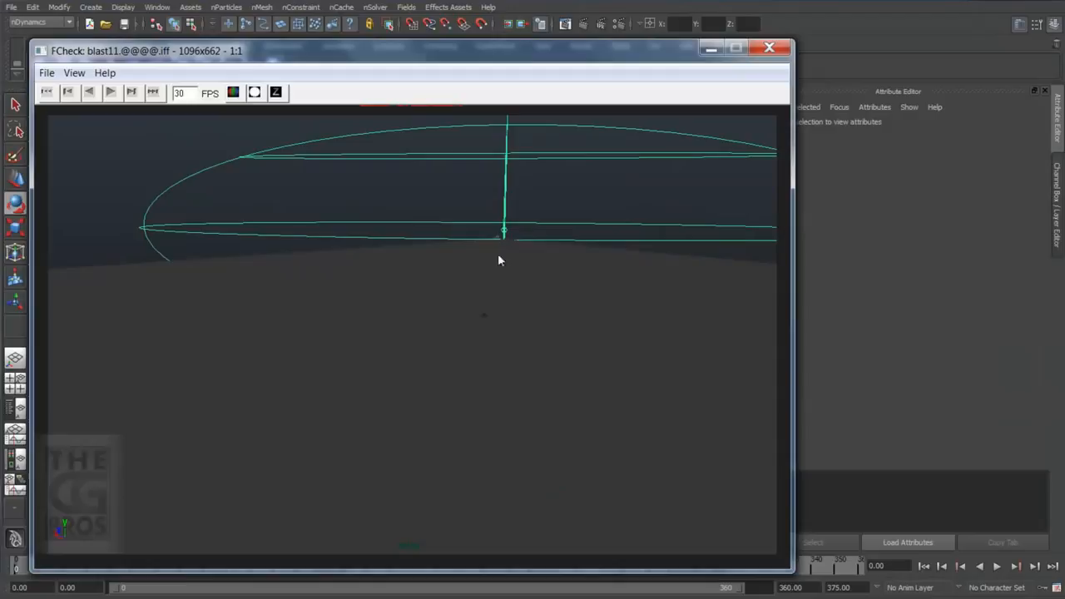
Step: Play through the cached-tiles playblast in FCheck
left_click(109, 94)
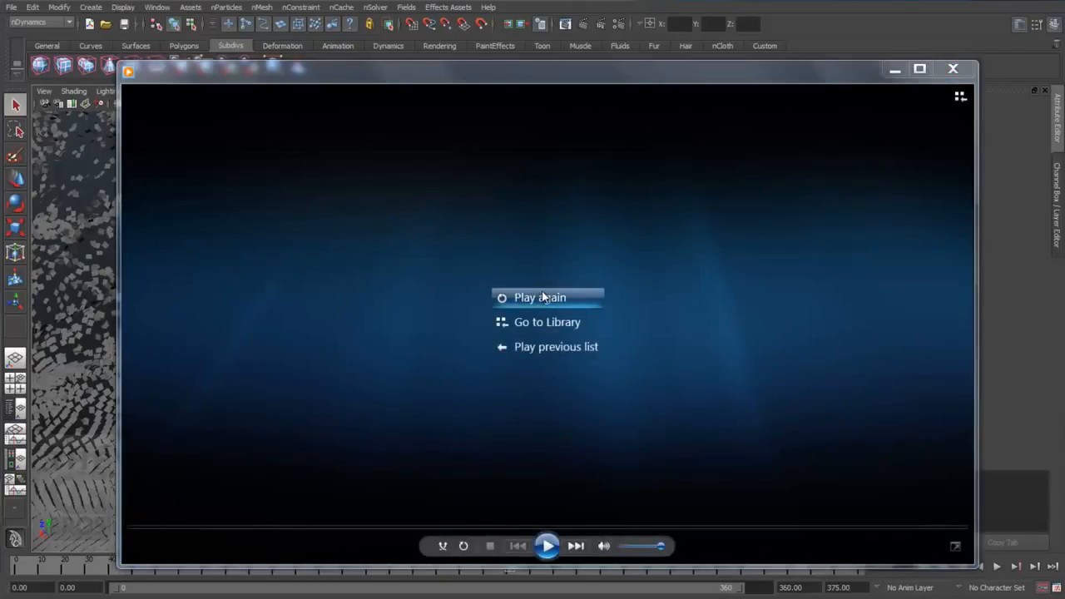
Step: Replay the rendered nClothTiles_02 movie of golden tiles breaking off the slope
left_click(540, 297)
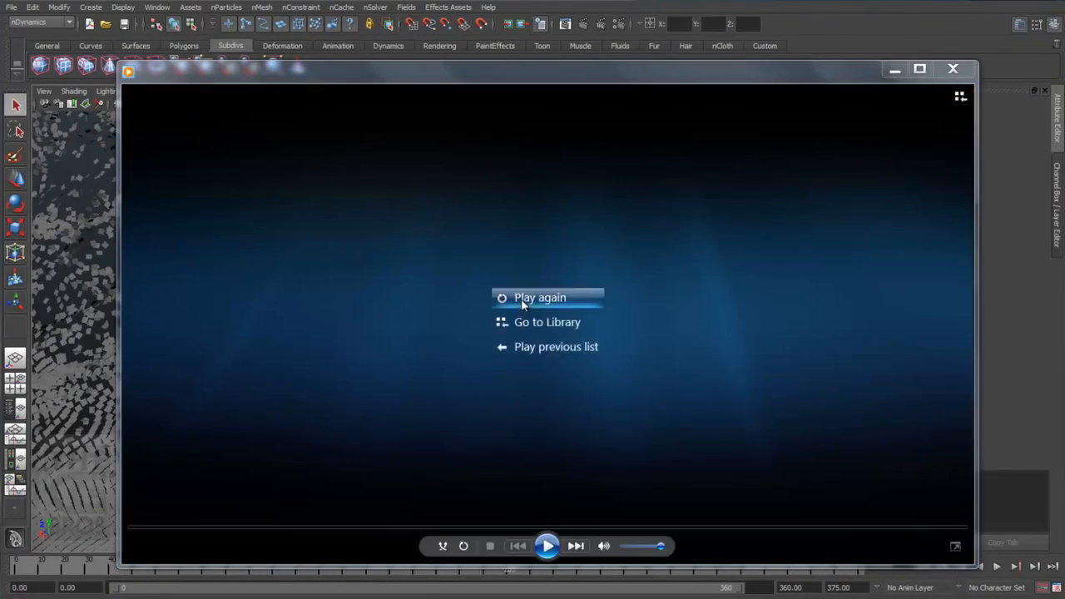
left_click(540, 298)
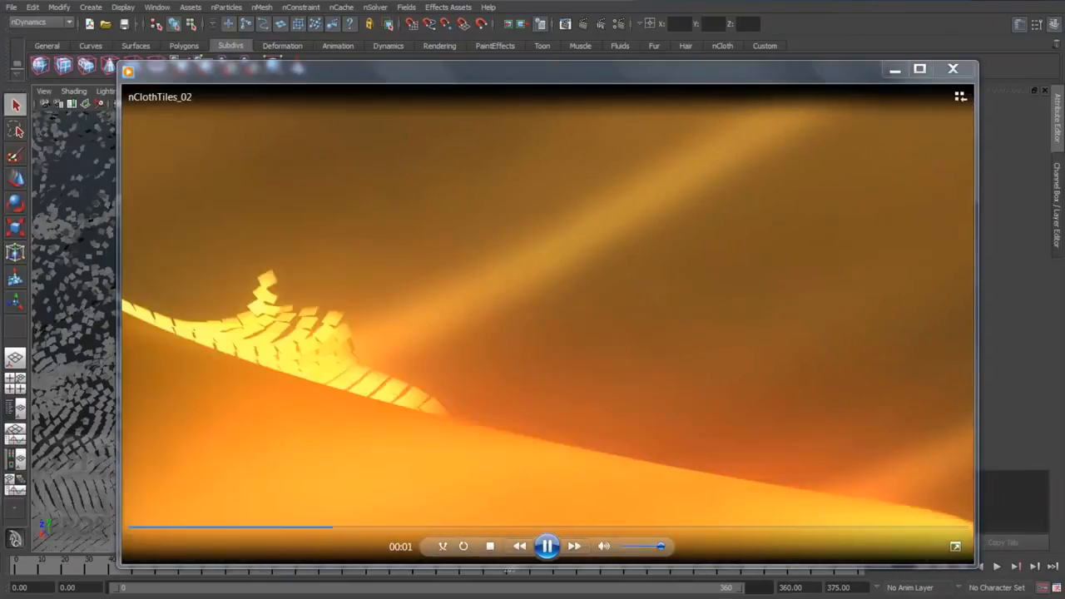